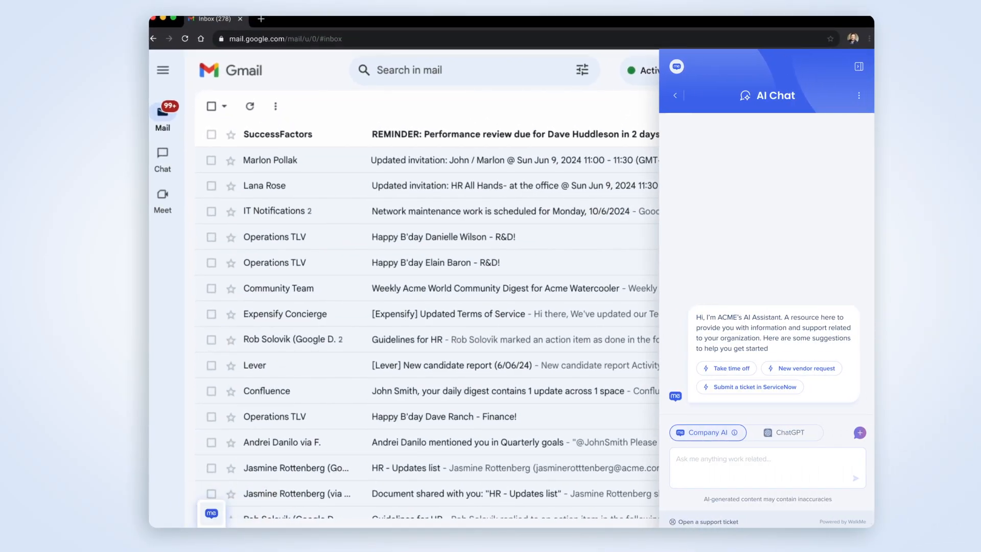
Ask the AI Chat for an overview of the performance review process as a new manager
{"action": "type", "text": "I'm a new manager here. Can you give me an overview of the performance rel"}
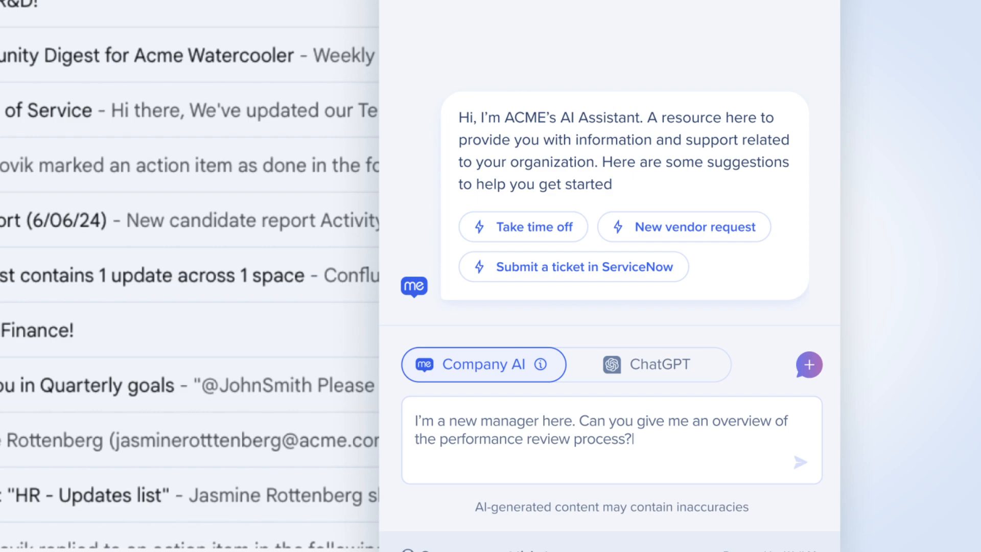
{"action": "left_click", "coordinate": [800, 462]}
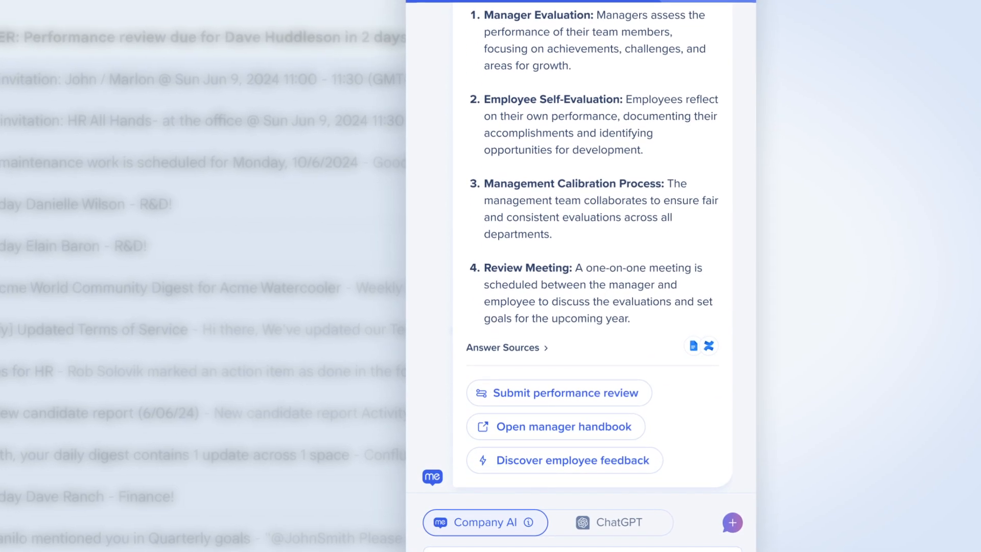
Expand the answer's sources: Performance Reviews at Acme and the Manager handbook
{"action": "scroll", "scroll_direction": "down", "scroll_amount": 3}
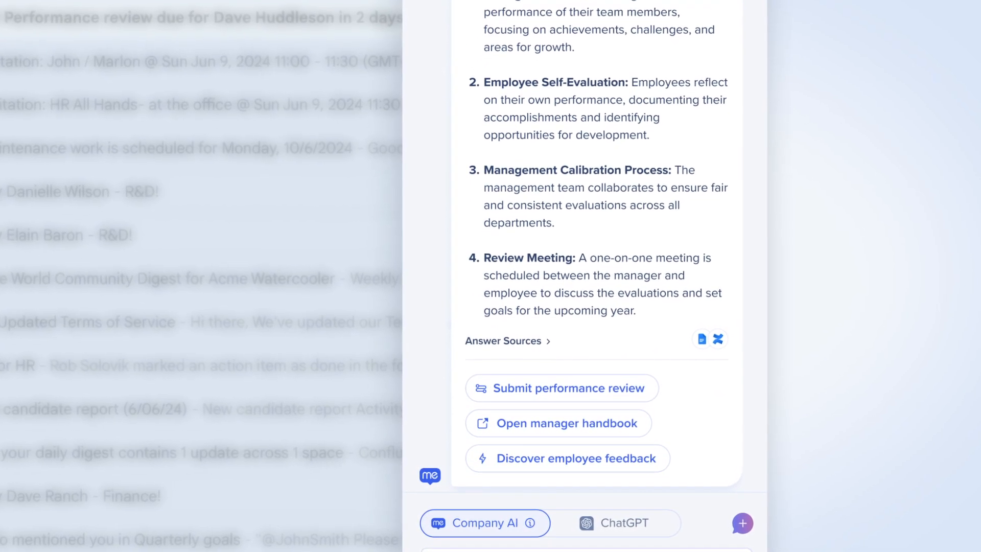
{"action": "left_click", "coordinate": [507, 340]}
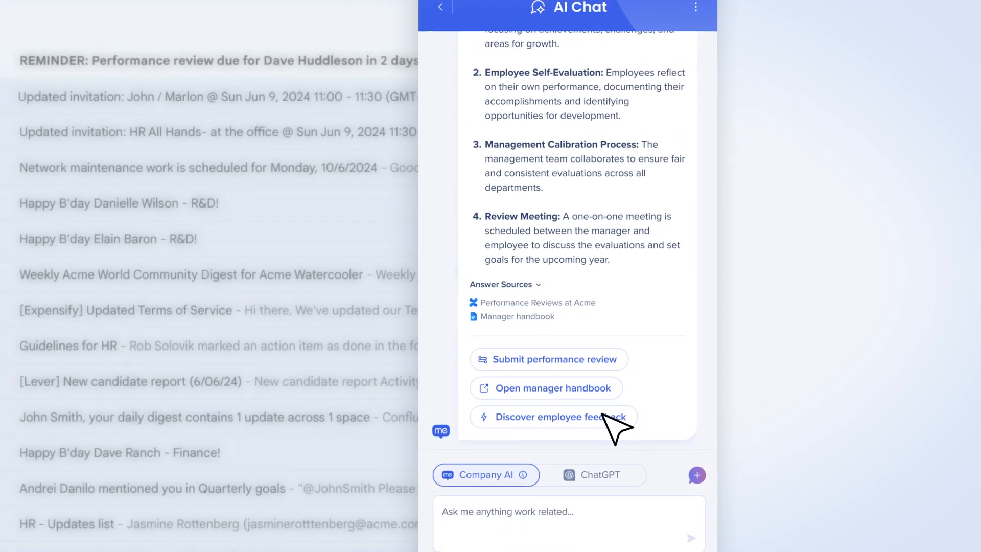
{"action": "left_click", "coordinate": [548, 358]}
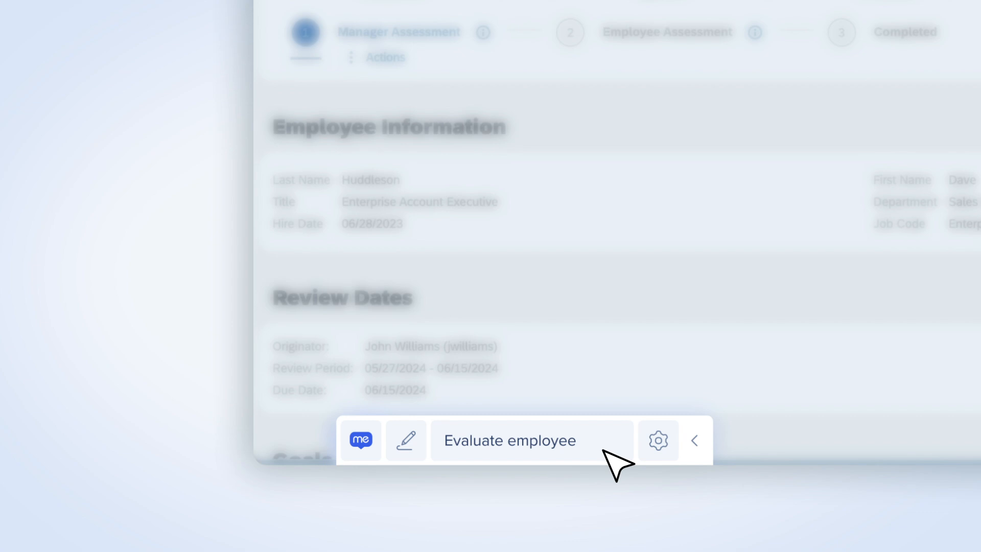
Start evaluating Dave: rate Acting as a Champion for Change Needs Improvement and begin the comment
{"action": "left_click", "coordinate": [510, 440]}
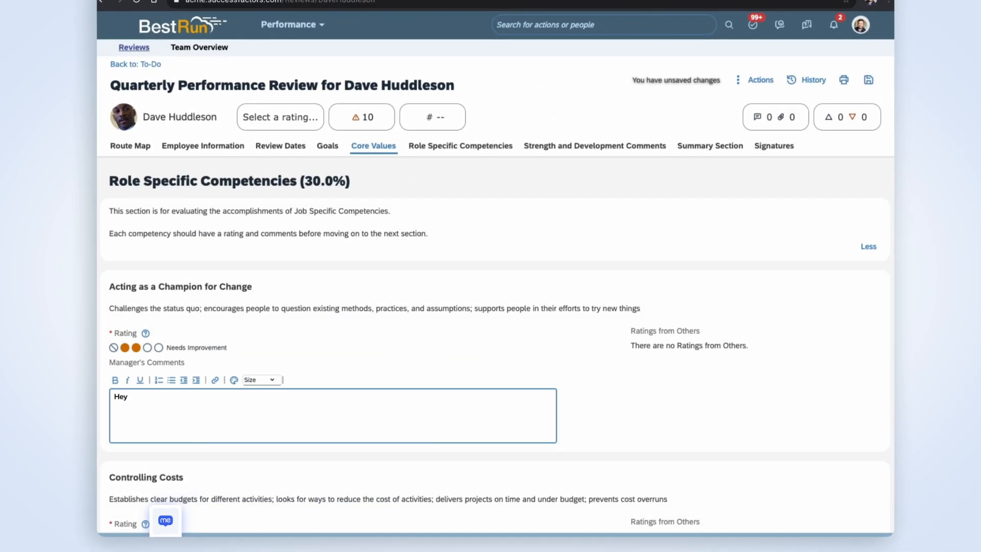
Finish the 'older rep' comment and view the biased-language flag details
{"action": "type", "text": "Dave, since you're an older rep, I know adopting new technologies must be hard for you, but we really need you to use the tools we provide you and follow our processes better."}
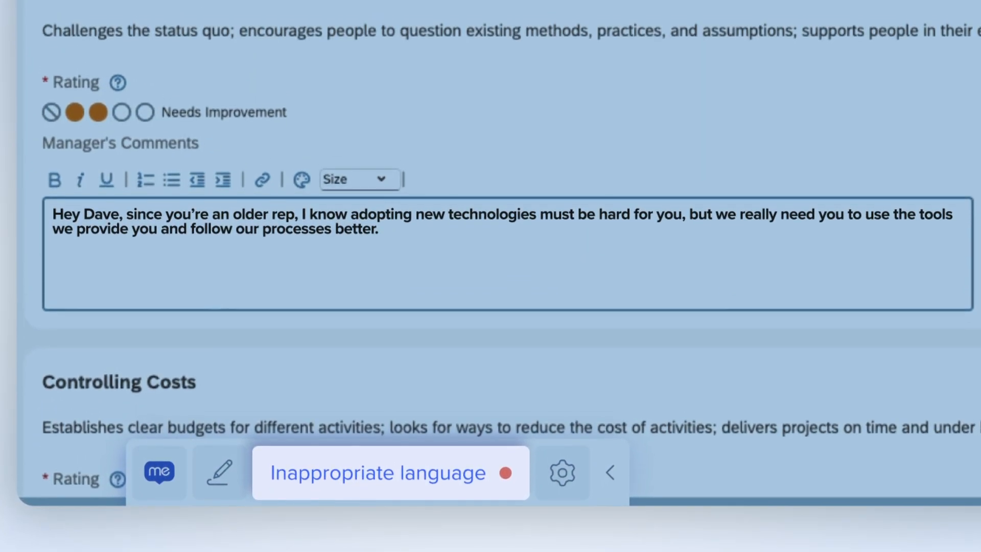
{"action": "left_click", "coordinate": [375, 472]}
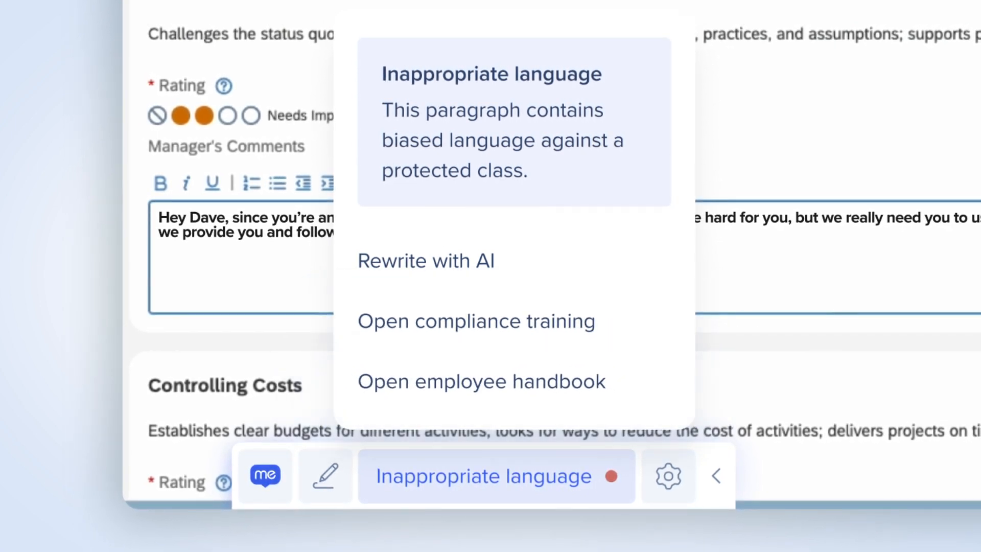
Replace the flagged comment with the AI-rewritten supportive version about adapting to new technologies
{"action": "left_click", "coordinate": [424, 260]}
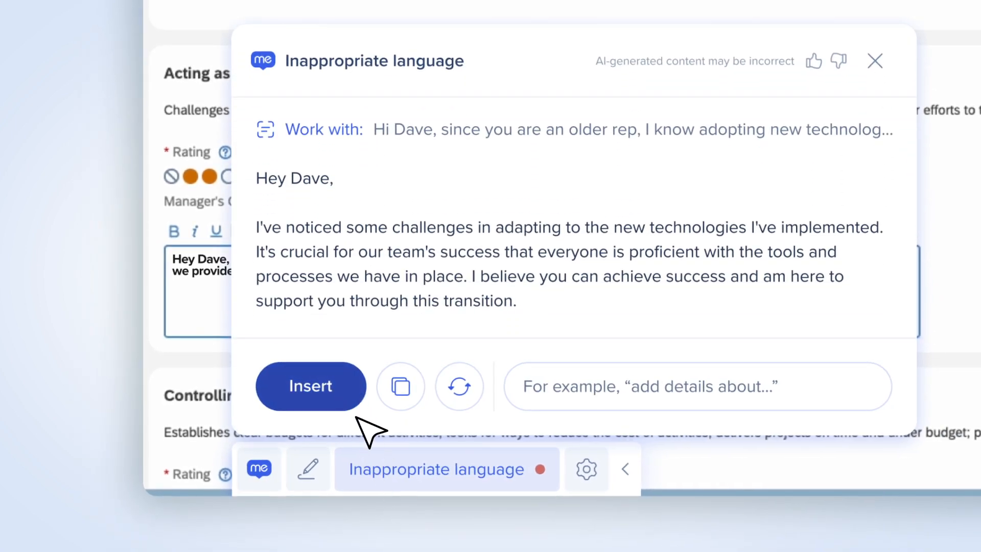
{"action": "left_click", "coordinate": [310, 386]}
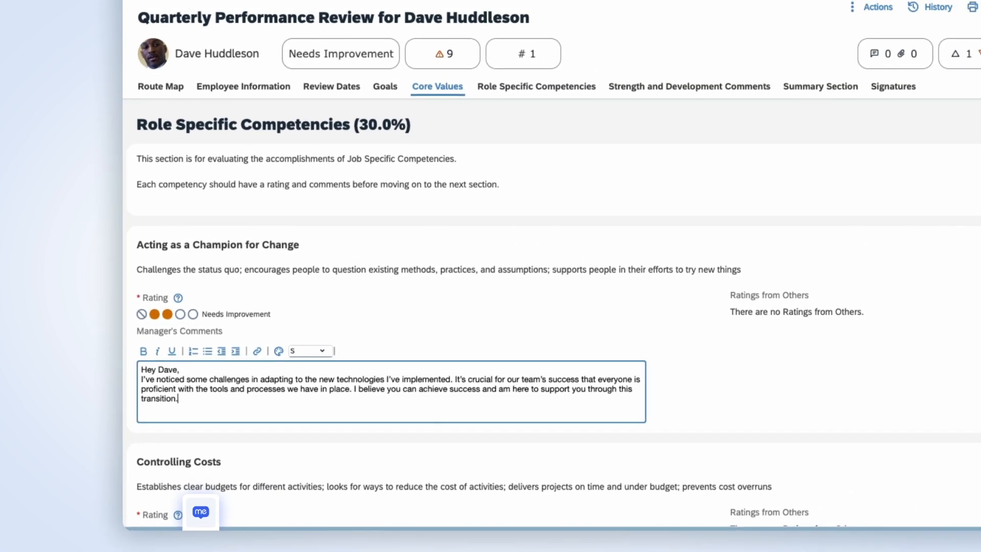
{"action": "left_click", "coordinate": [702, 167]}
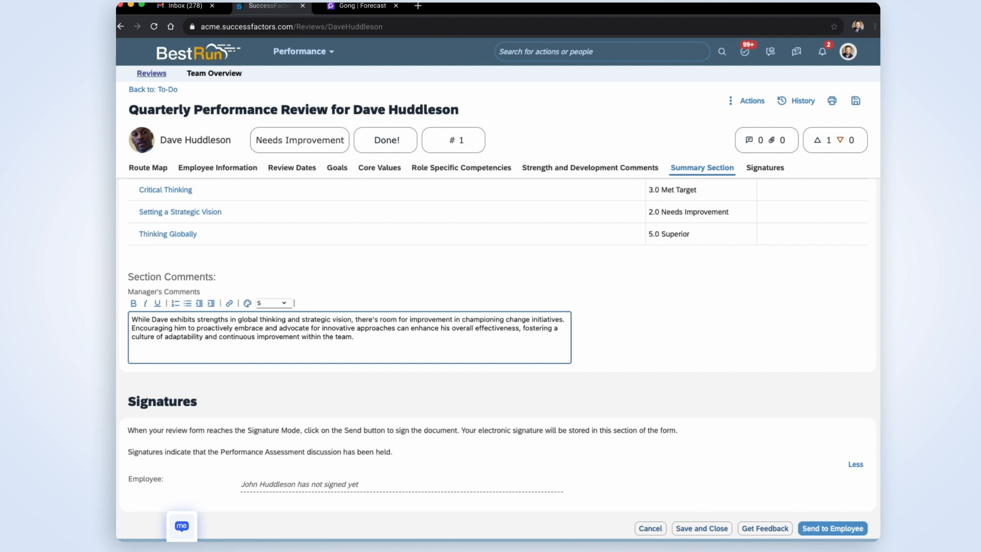
{"action": "left_click", "coordinate": [833, 528]}
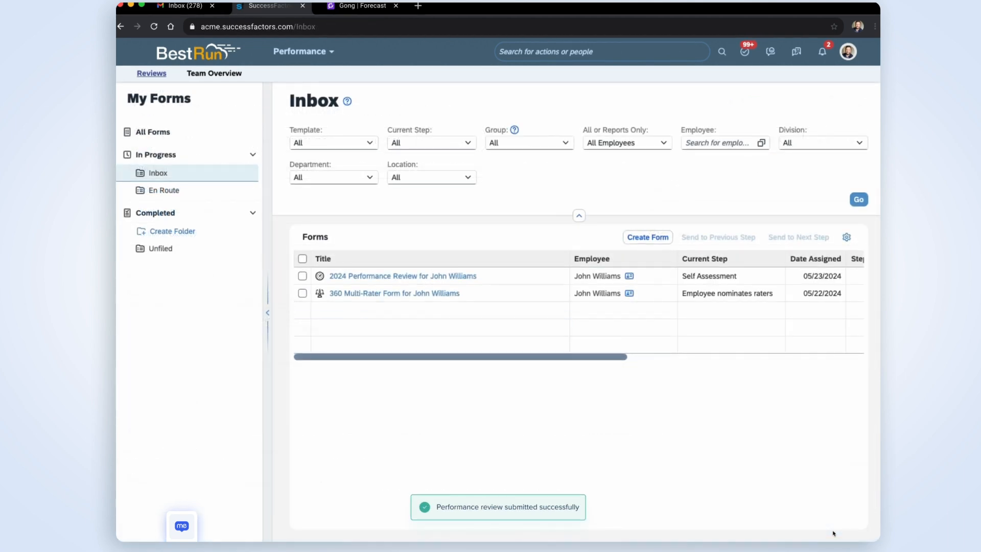